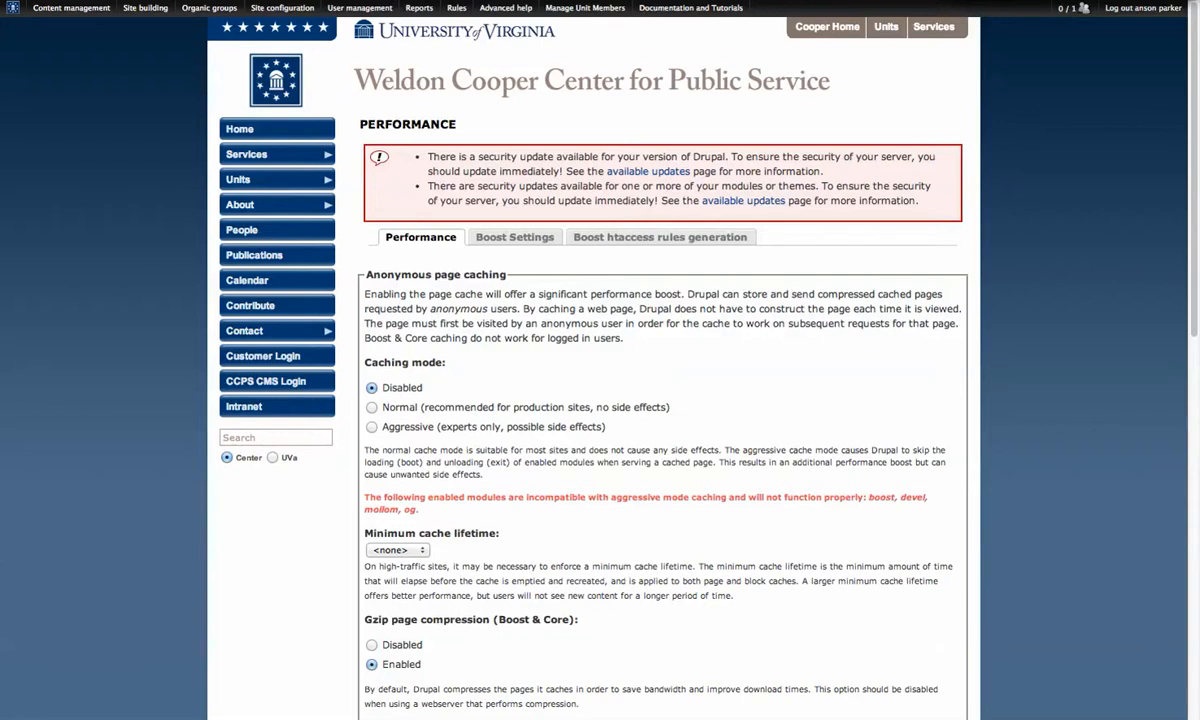
- Open the Performance settings and scroll down to the Clear cached data section
{"action": "left_click", "coordinate": [282, 8]}
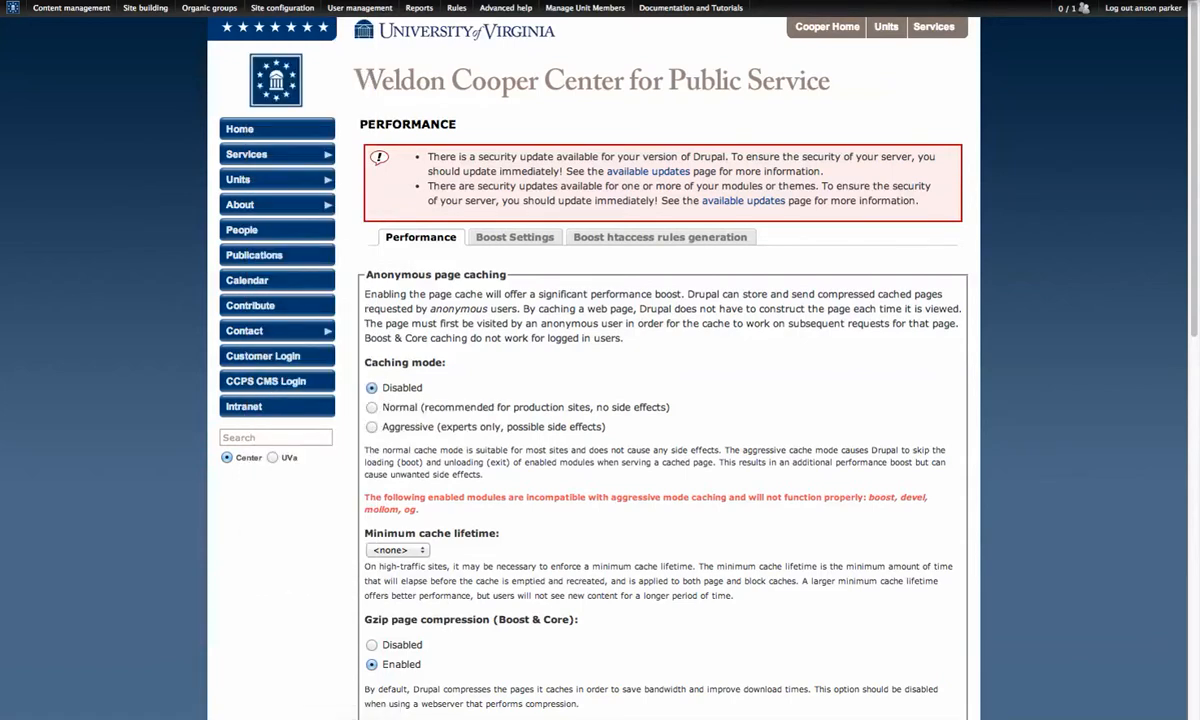
{"action": "scroll", "scroll_direction": "down", "scroll_amount": 3}
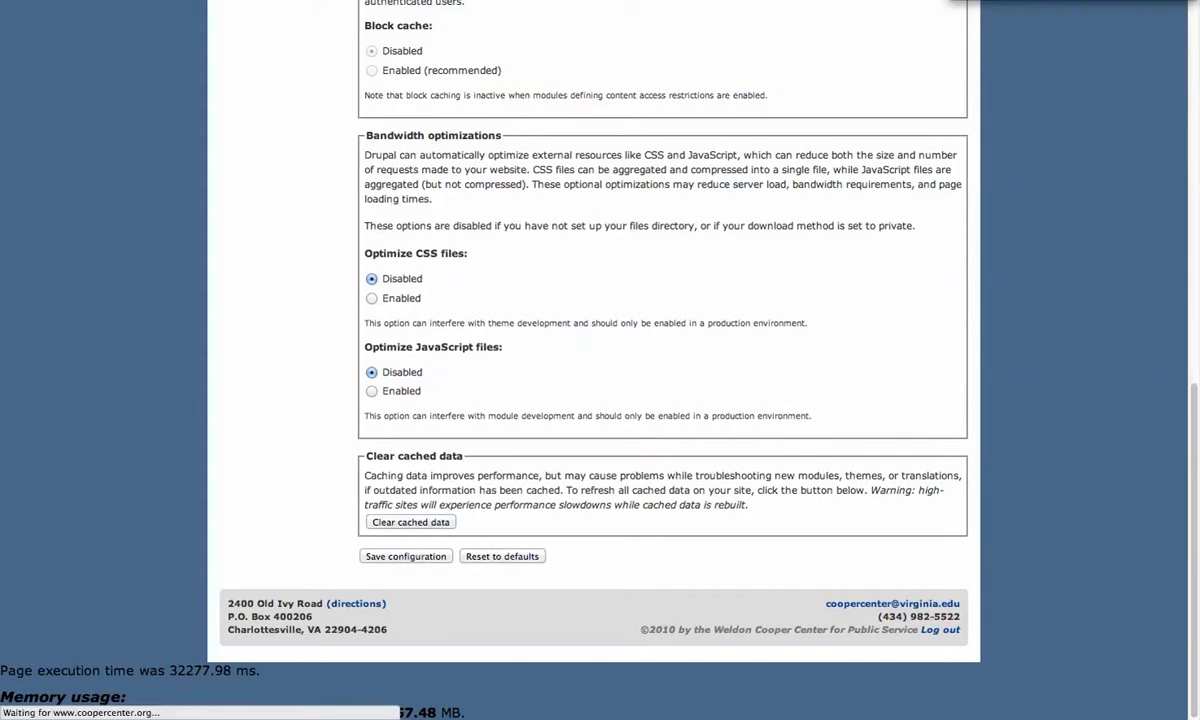
- After the reload, scroll back up and switch to the Boost Settings tab
{"action": "scroll", "scroll_direction": "up", "scroll_amount": 3}
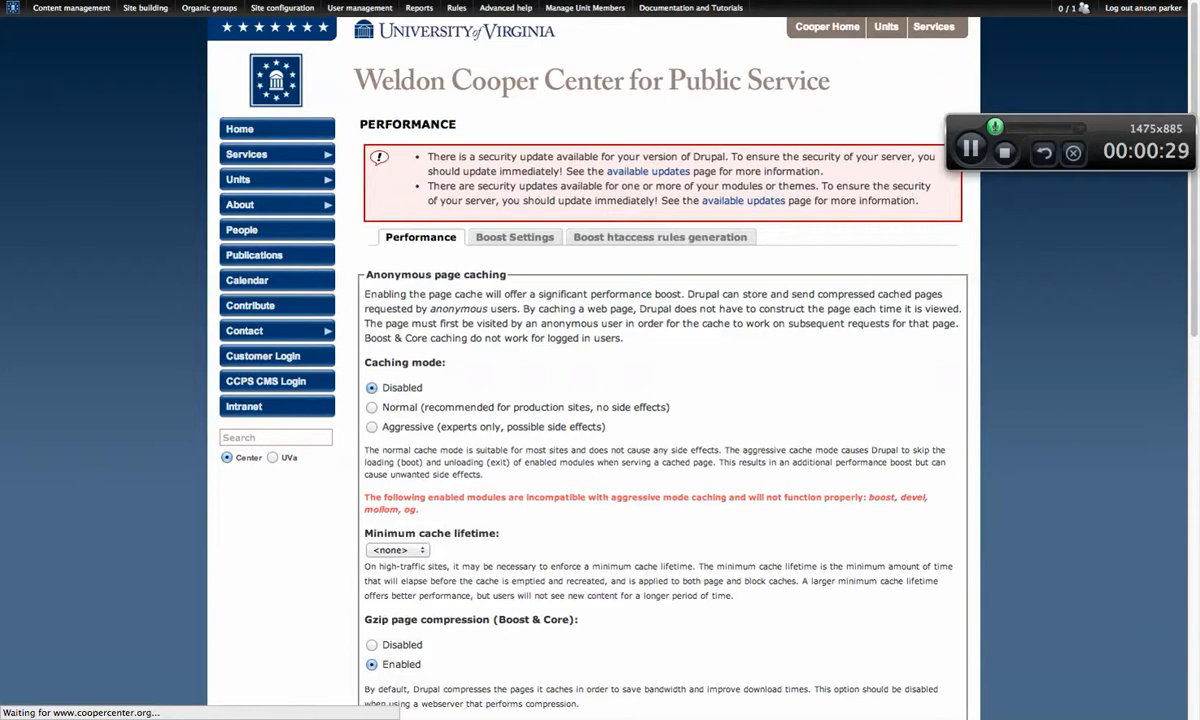
{"action": "left_click", "coordinate": [514, 237]}
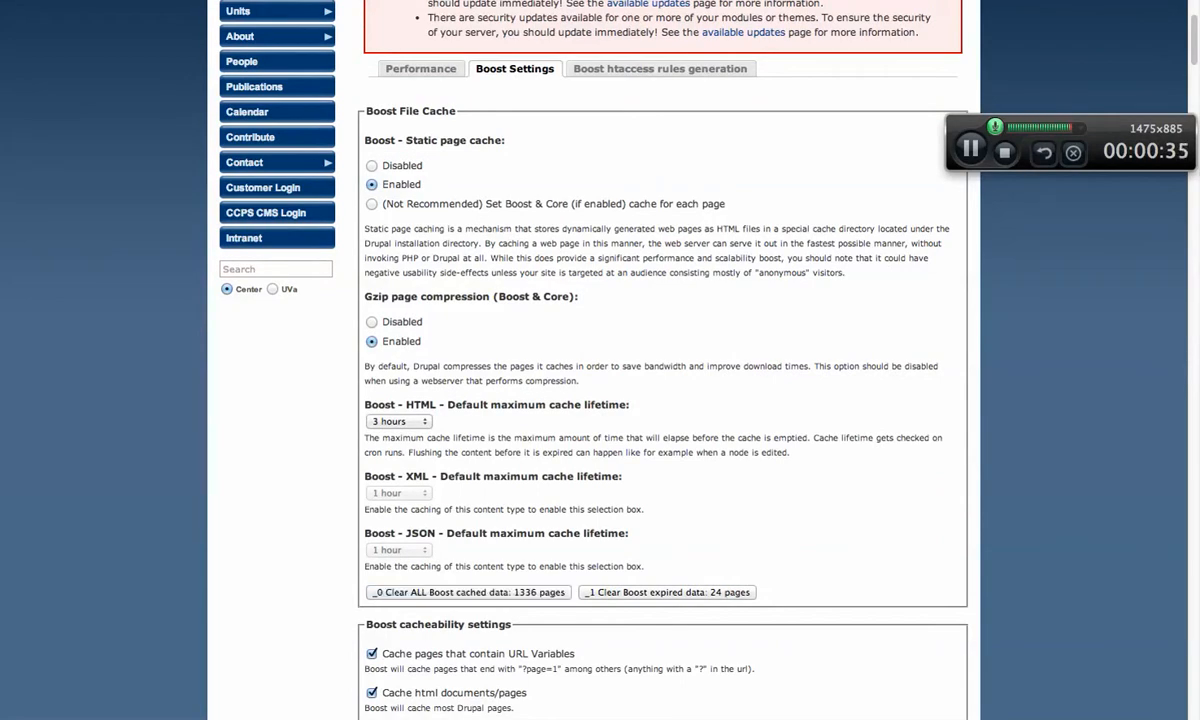
{"action": "scroll", "scroll_direction": "down", "scroll_amount": 3}
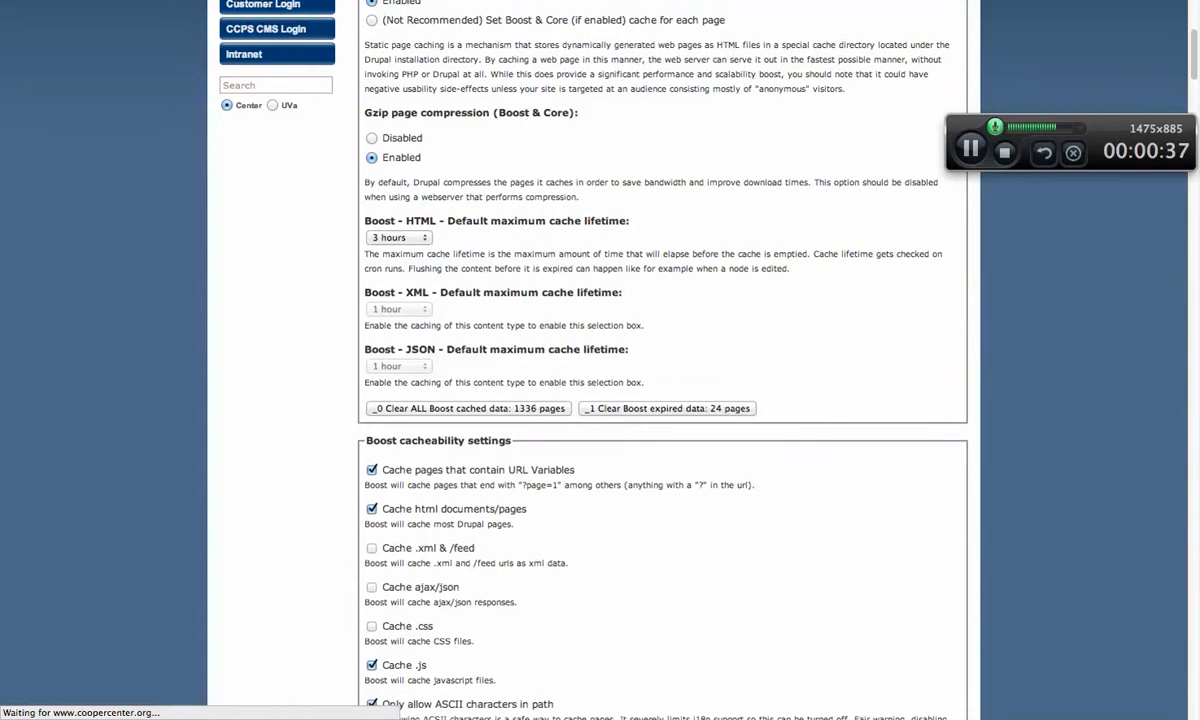
{"action": "scroll", "scroll_direction": "down", "scroll_amount": 3}
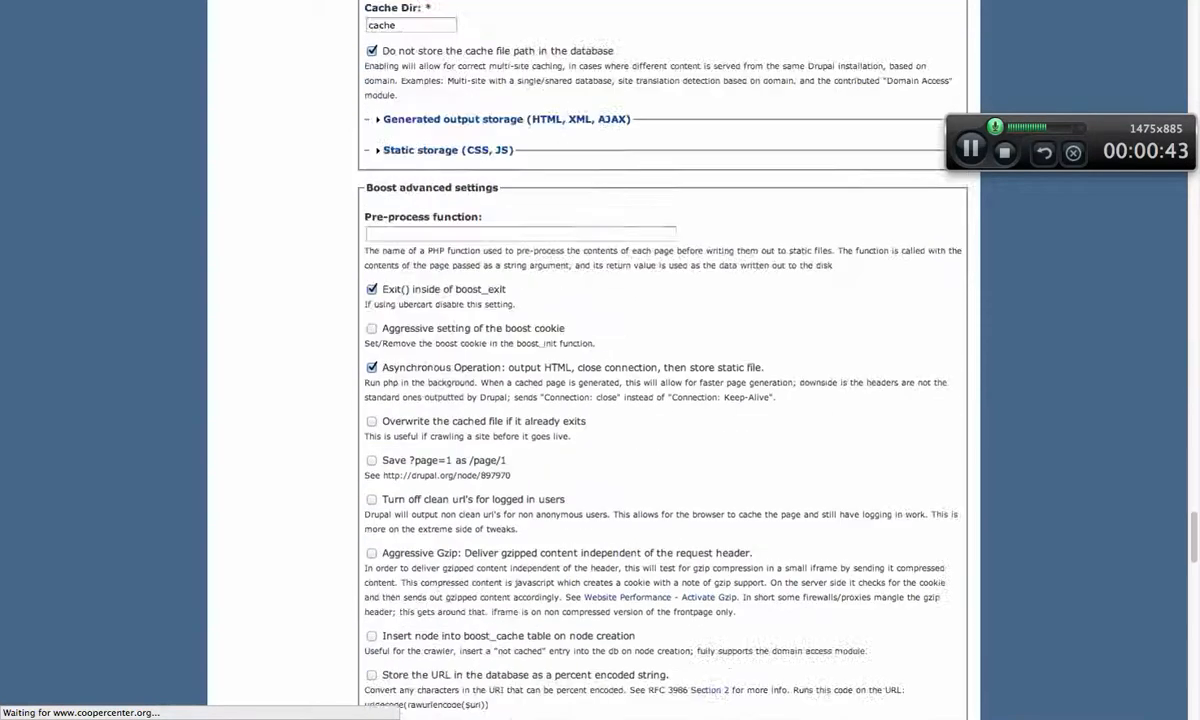
{"action": "scroll", "scroll_direction": "down", "scroll_amount": 3}
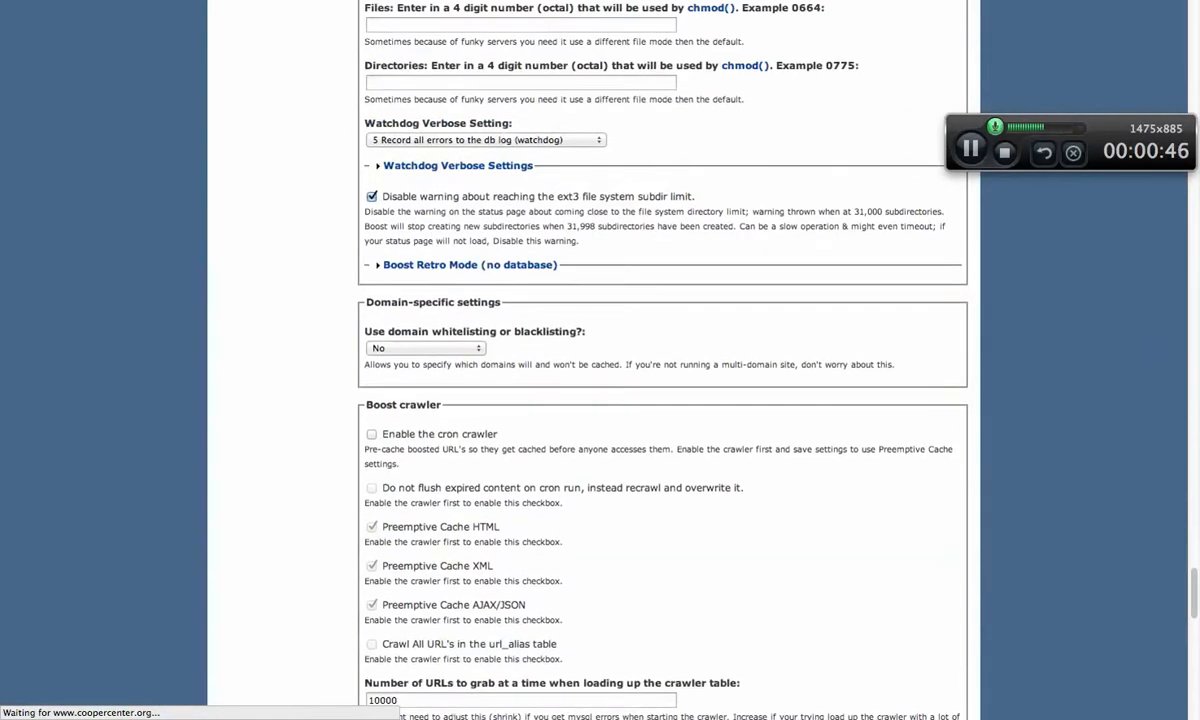
{"action": "scroll", "scroll_direction": "down", "scroll_amount": 3}
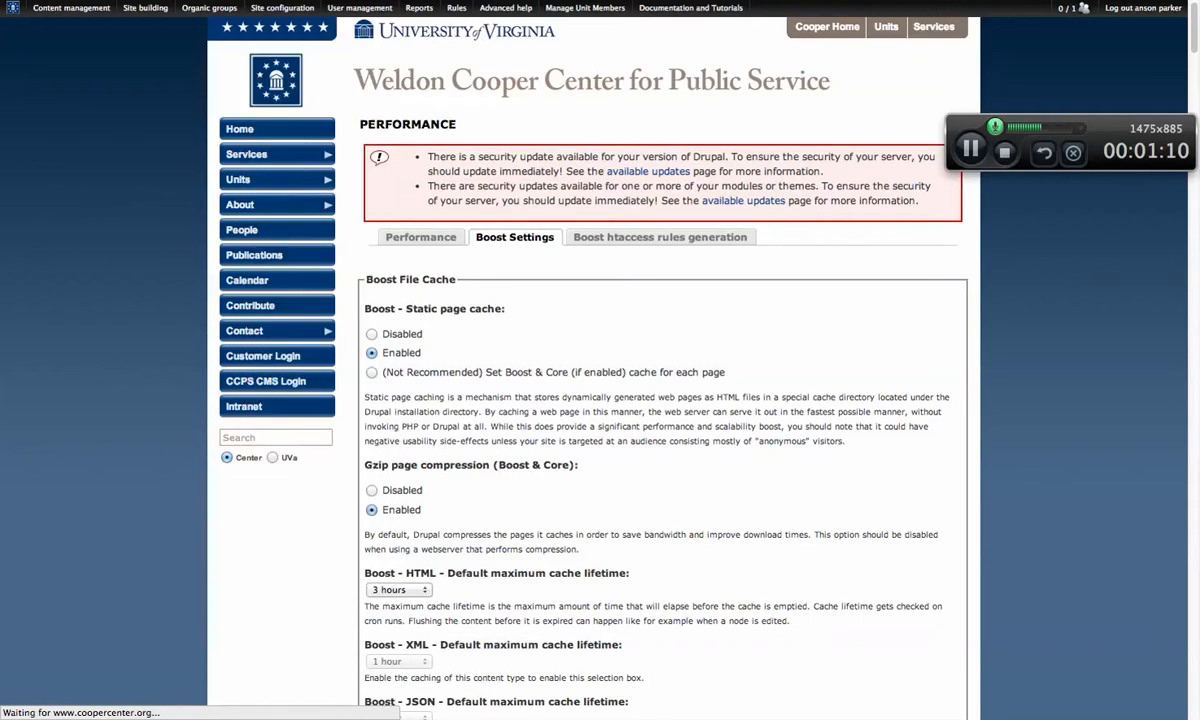
- Scroll through the reloaded Boost settings to the database and file-cache reset options
{"action": "scroll", "scroll_direction": "down", "scroll_amount": 3}
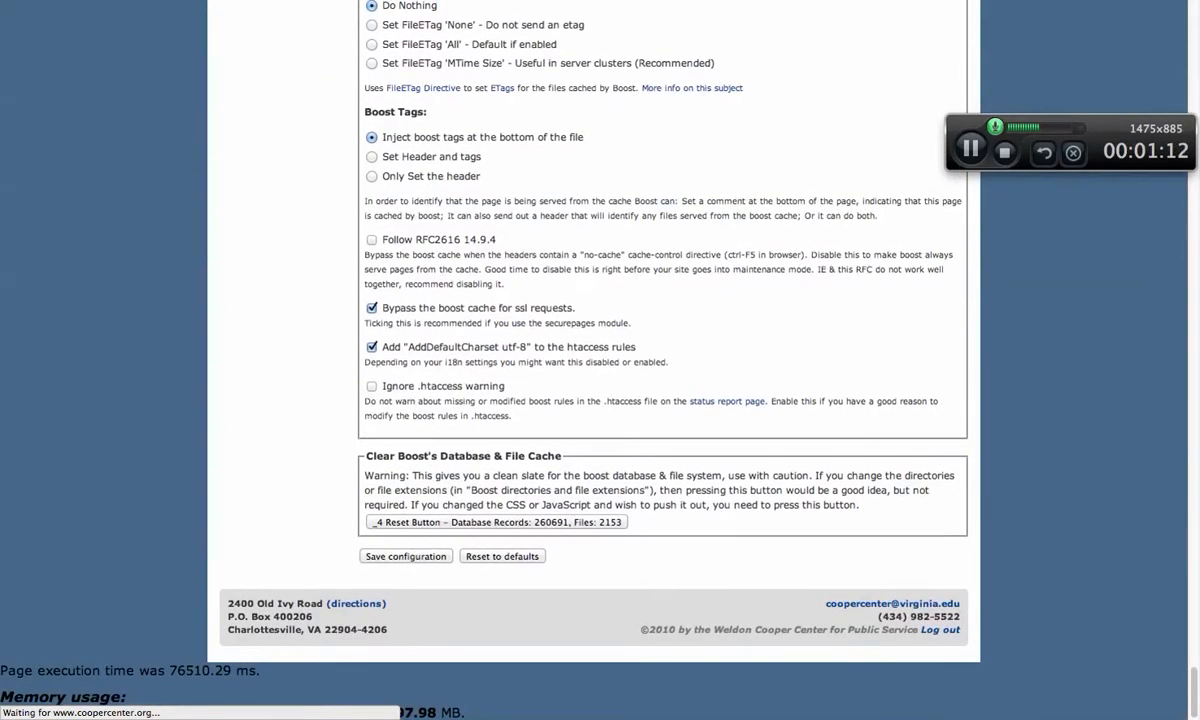